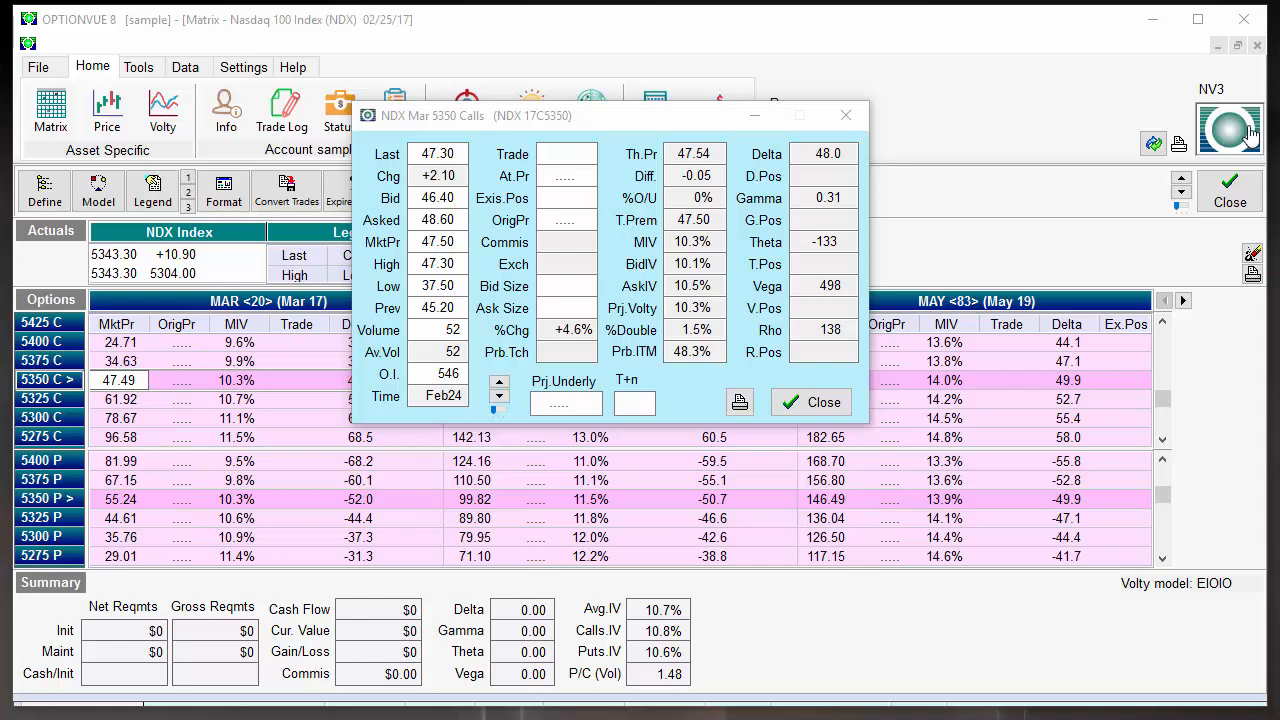
mouse_move(668, 326)
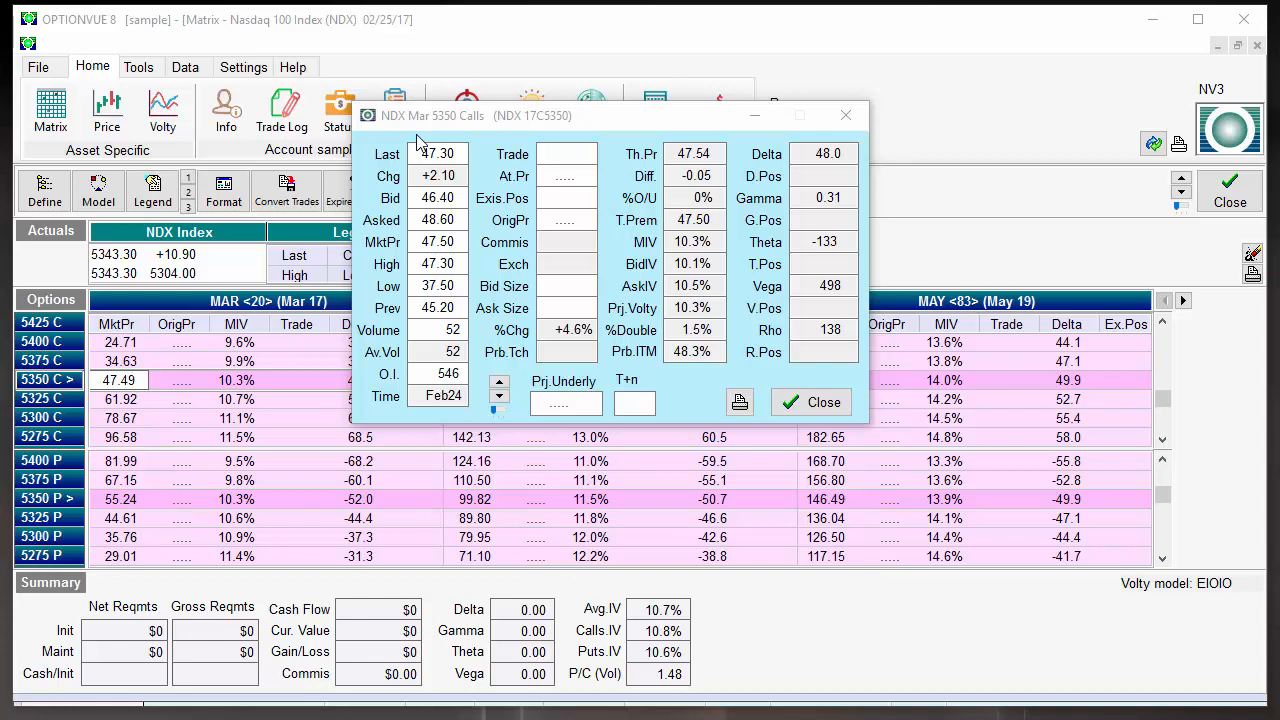
mouse_move(388, 310)
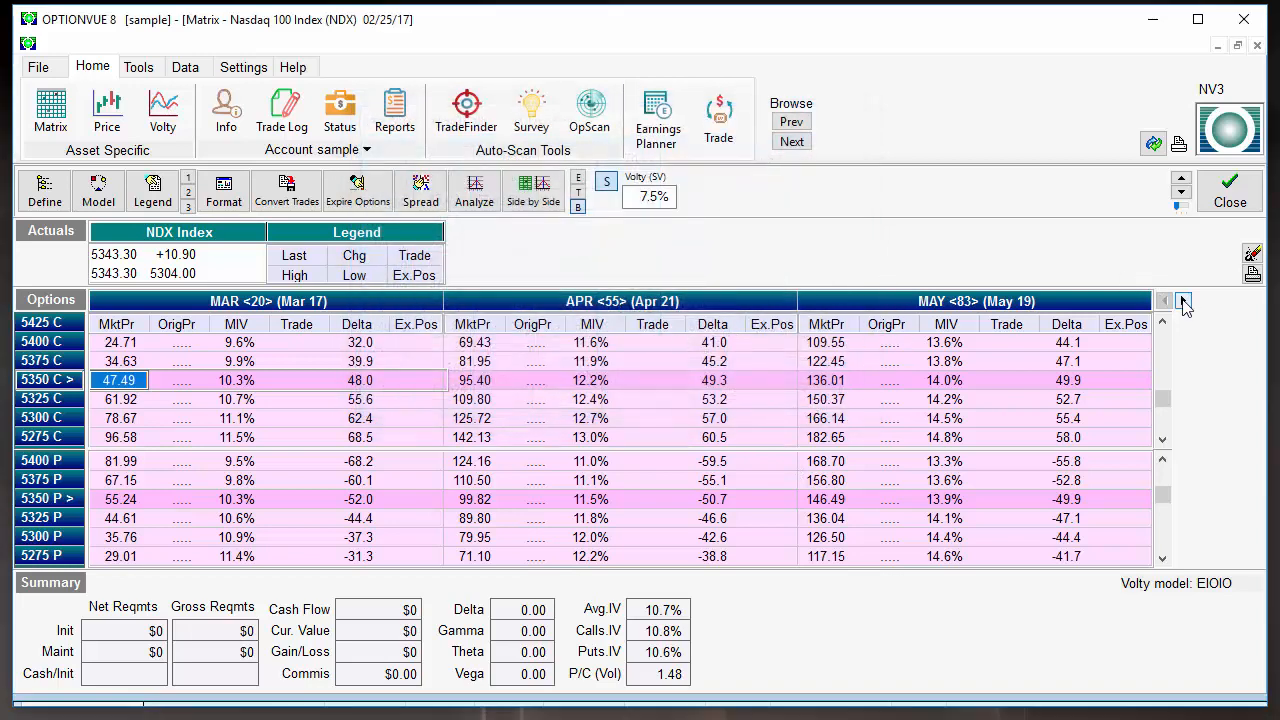
Scroll the NDX matrix one month forward to show April, May and June expirations.
click(1184, 300)
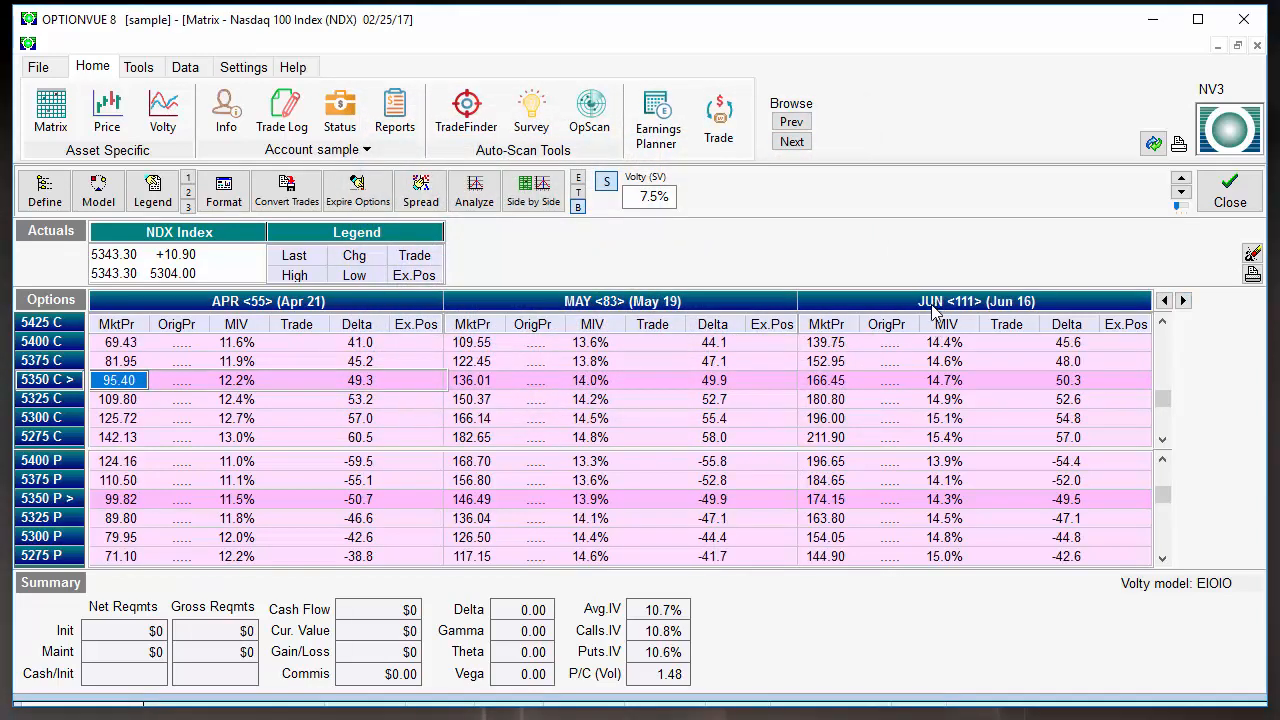
mouse_move(965, 315)
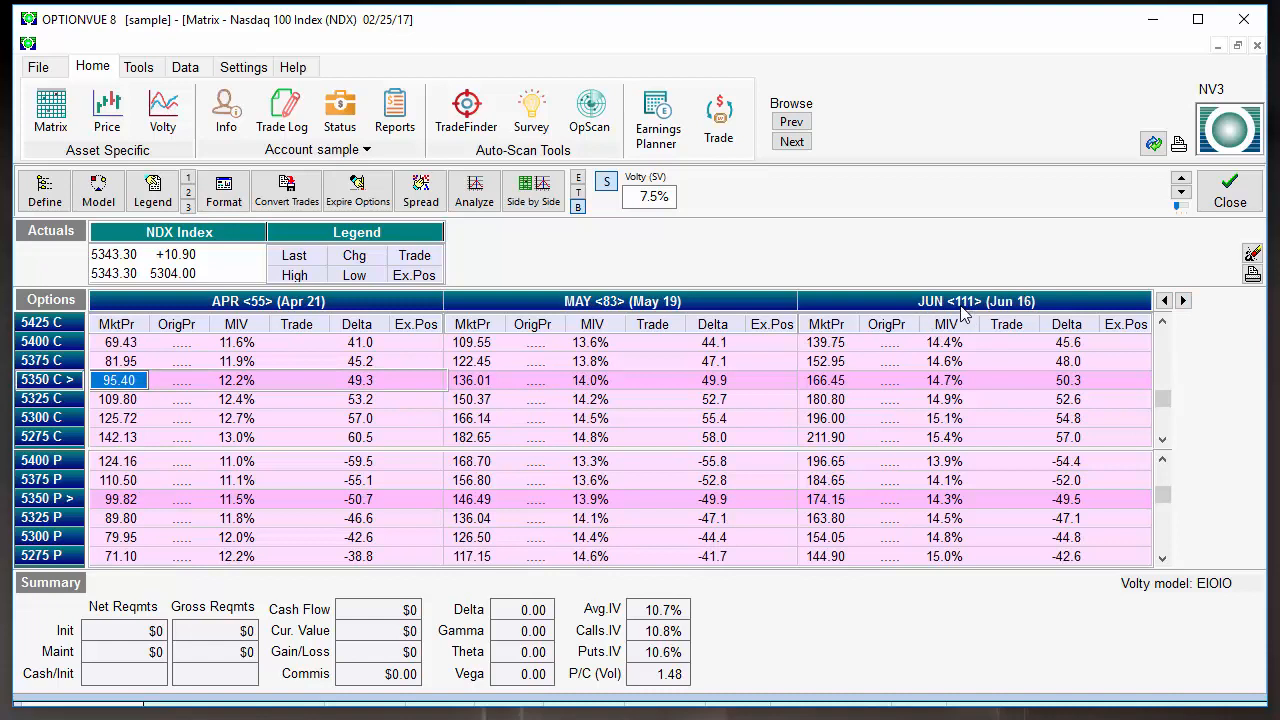
mouse_move(1000, 312)
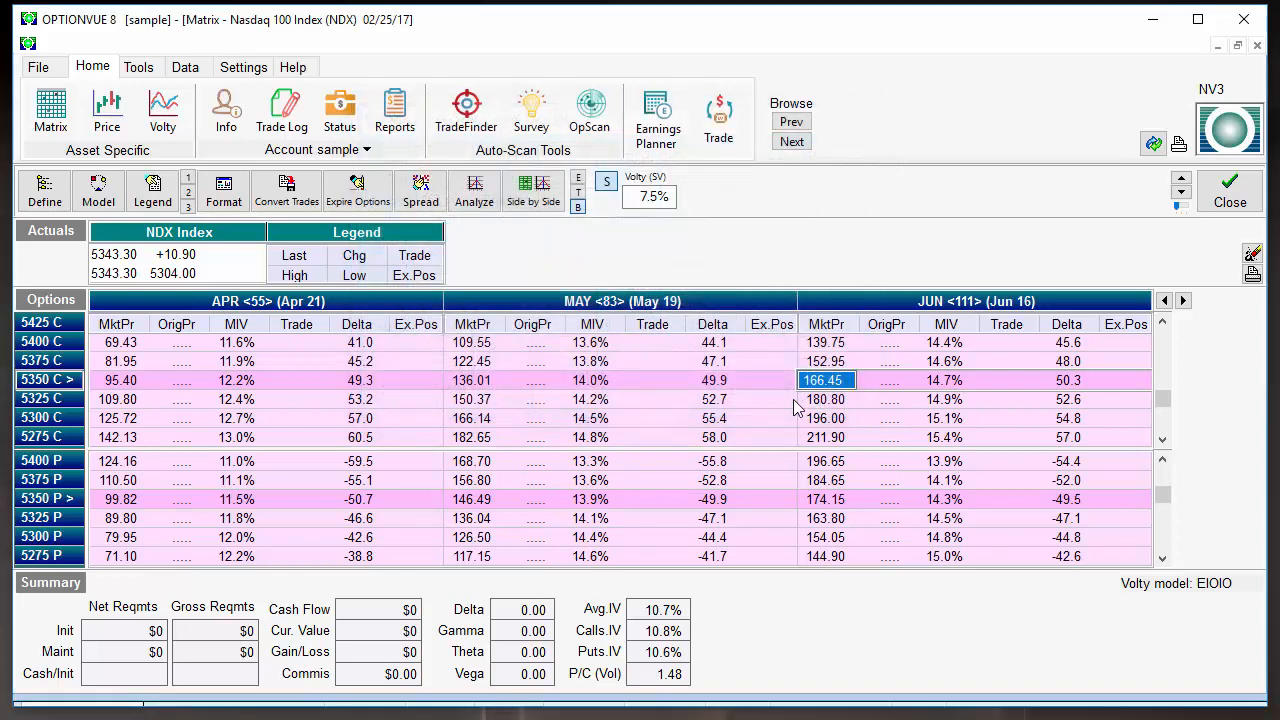
Open the NDX May 5350 call quote details, showing last 128.29 and delta 49.9.
double_click(825, 380)
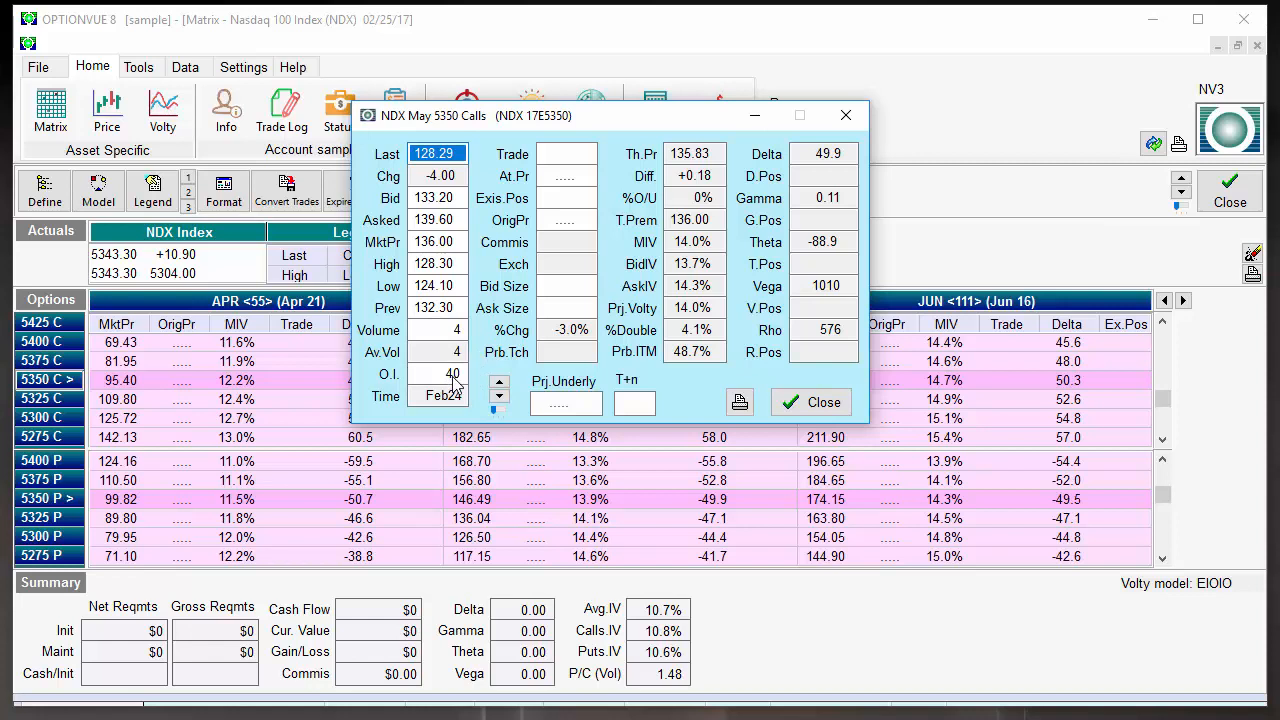
mouse_move(435, 345)
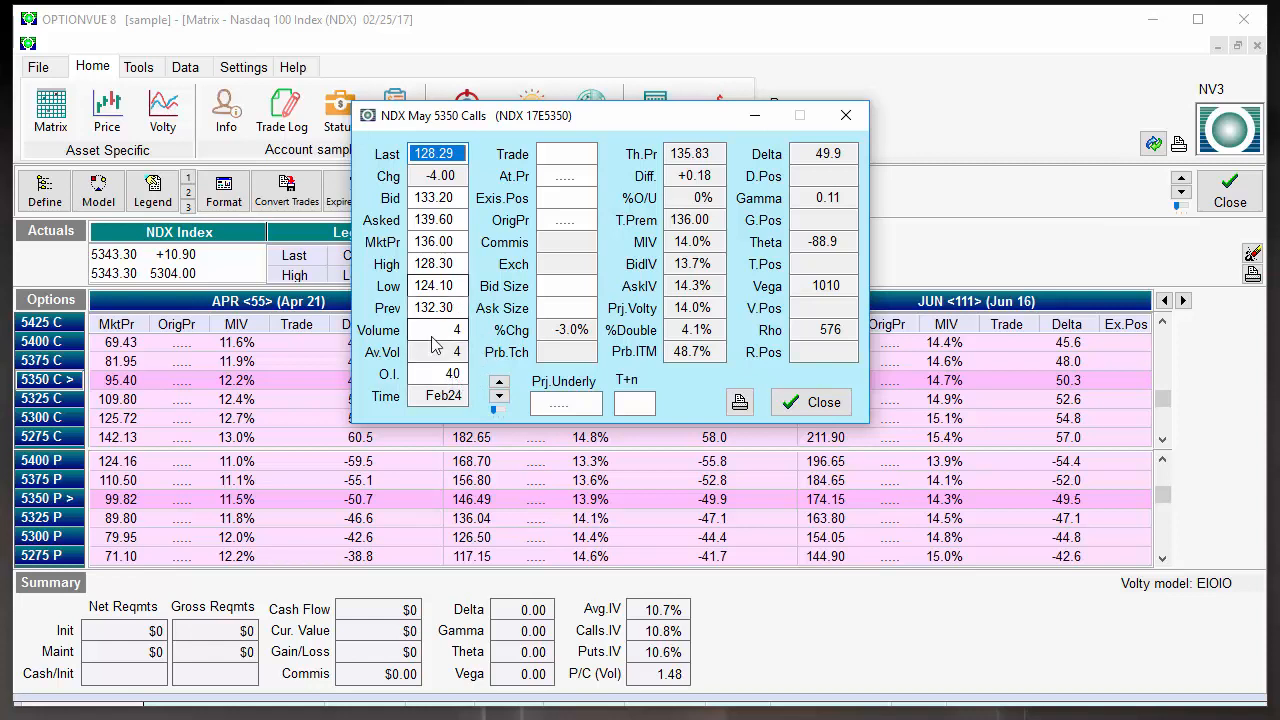
mouse_move(455, 388)
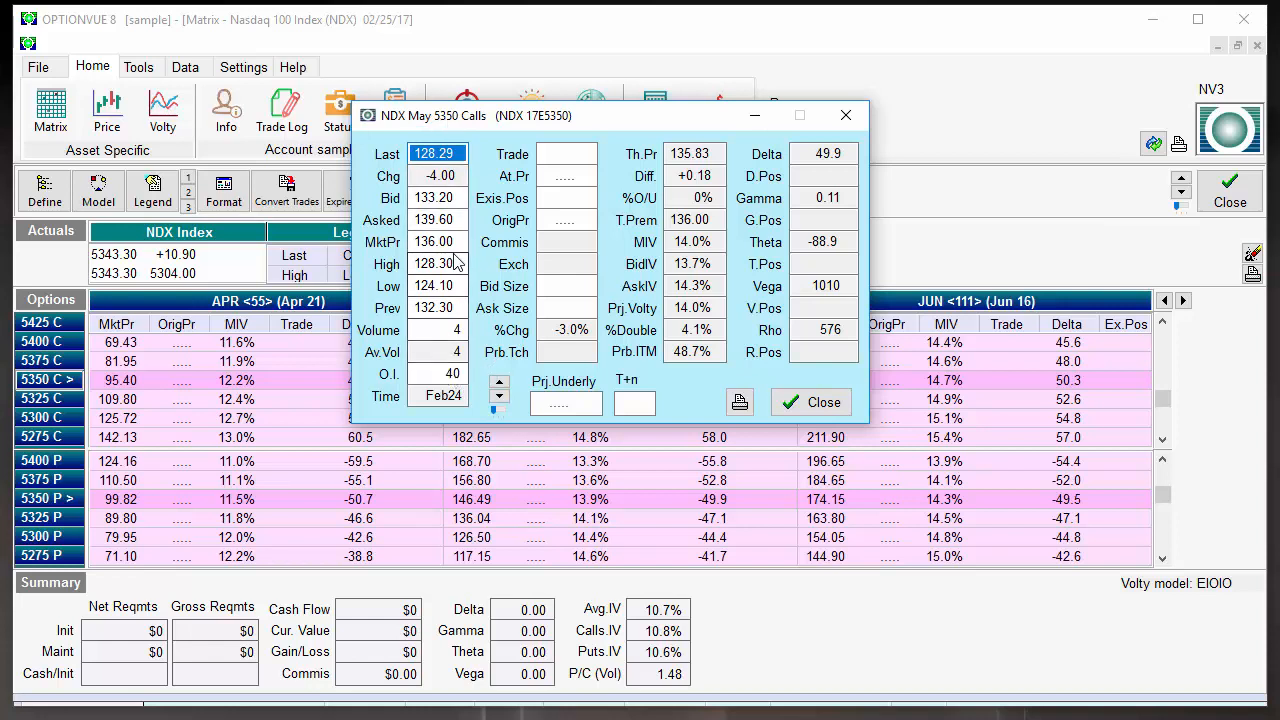
mouse_move(457, 338)
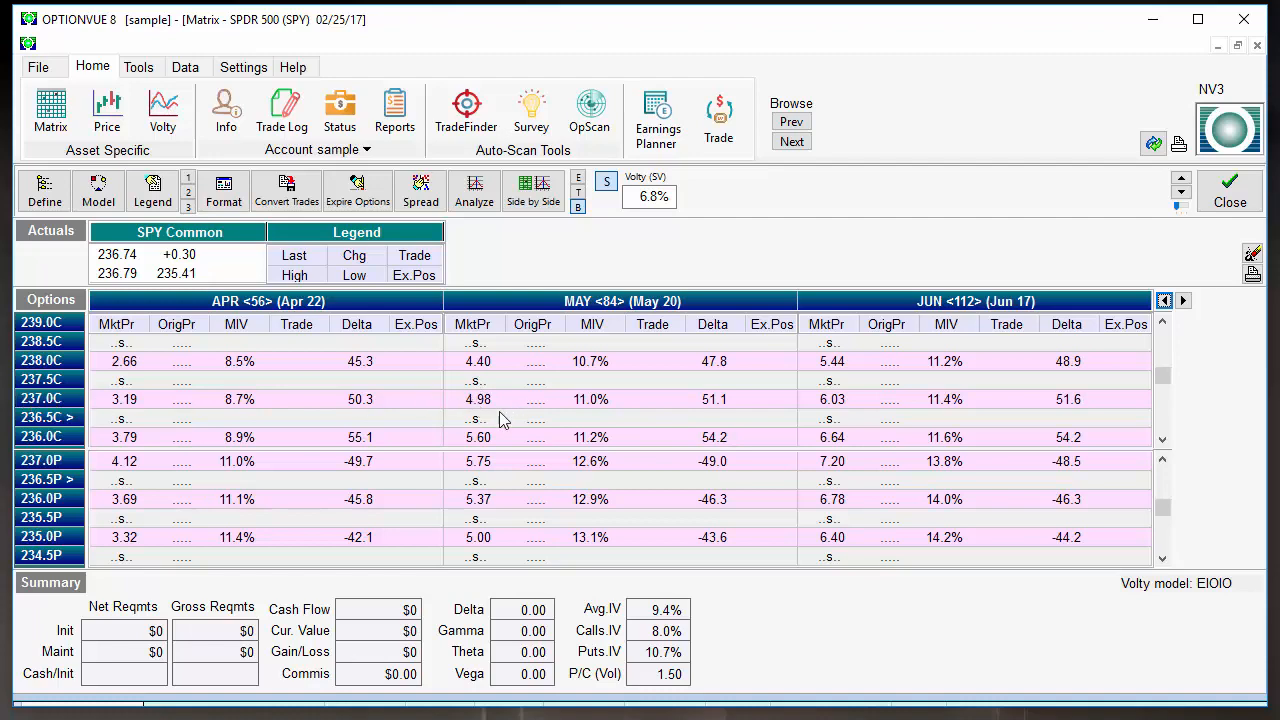
Open the SPY May 237 call quote details, showing last price 4.84.
double_click(478, 399)
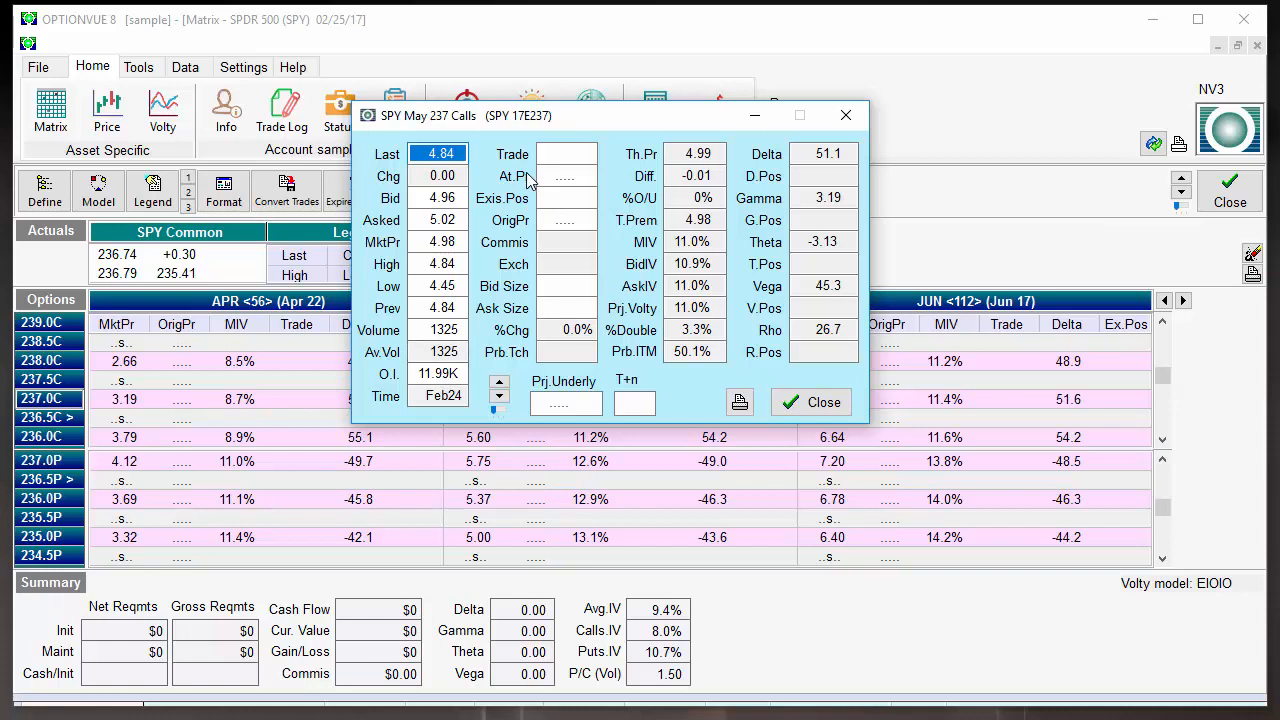
mouse_move(400, 128)
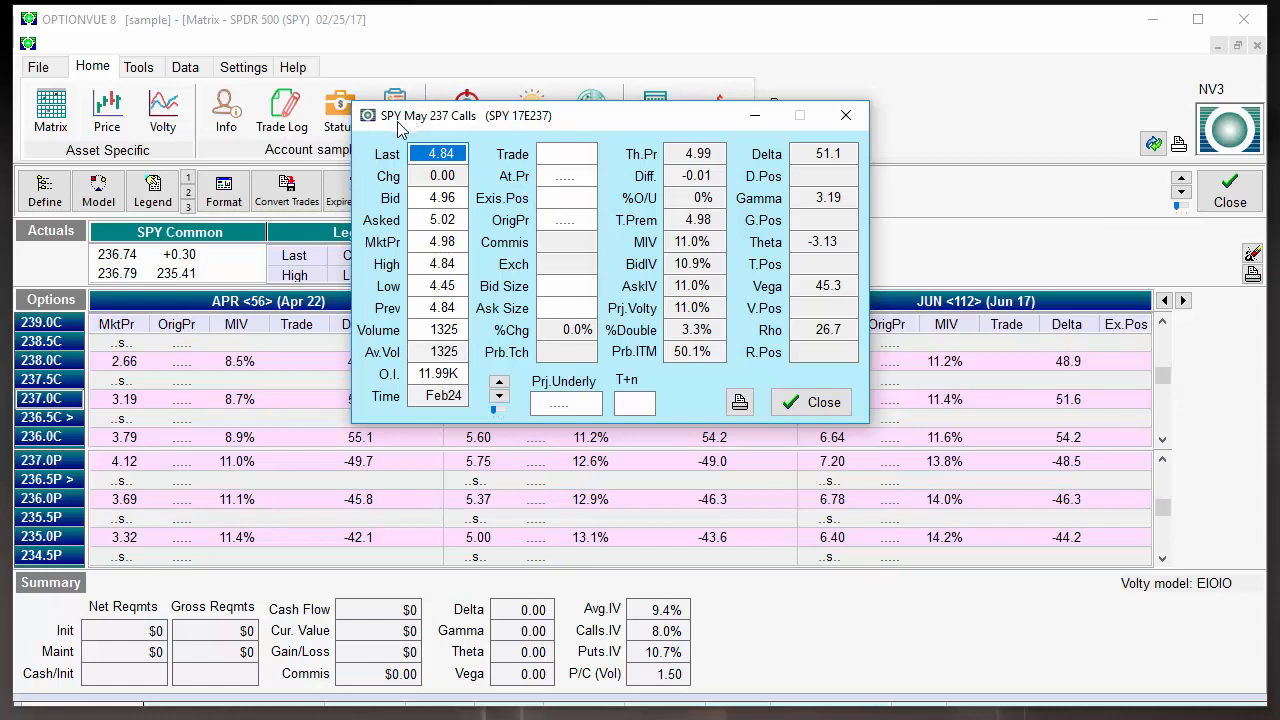
mouse_move(448, 345)
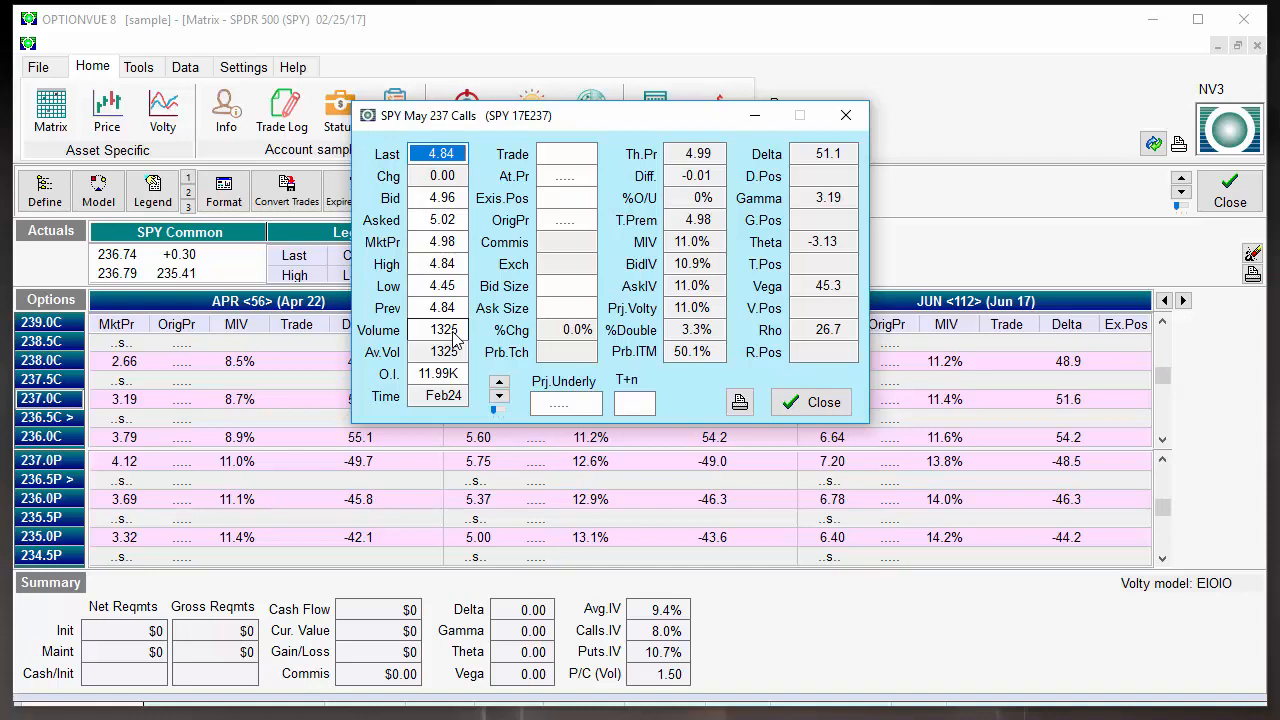
Shift the SPY matrix to WKLY1/WKLY2/MAR, then review and close the MarW1 237 call quote.
click(844, 115)
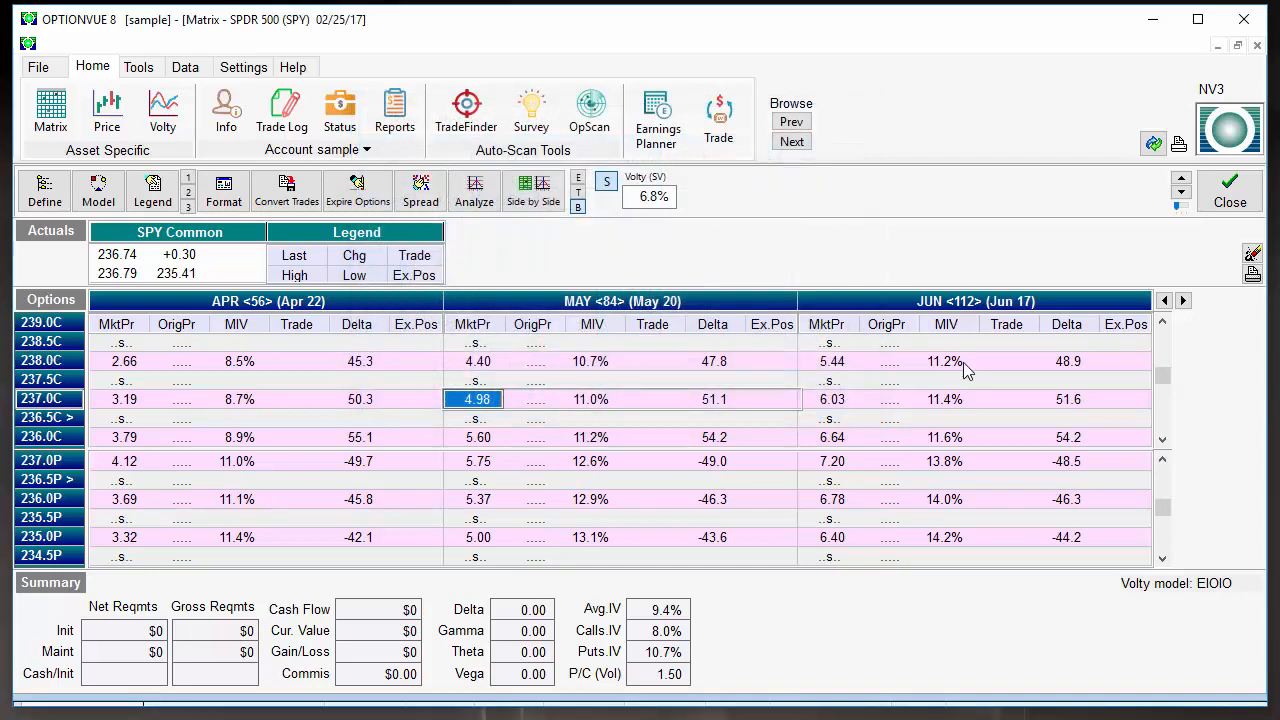
click(1164, 300)
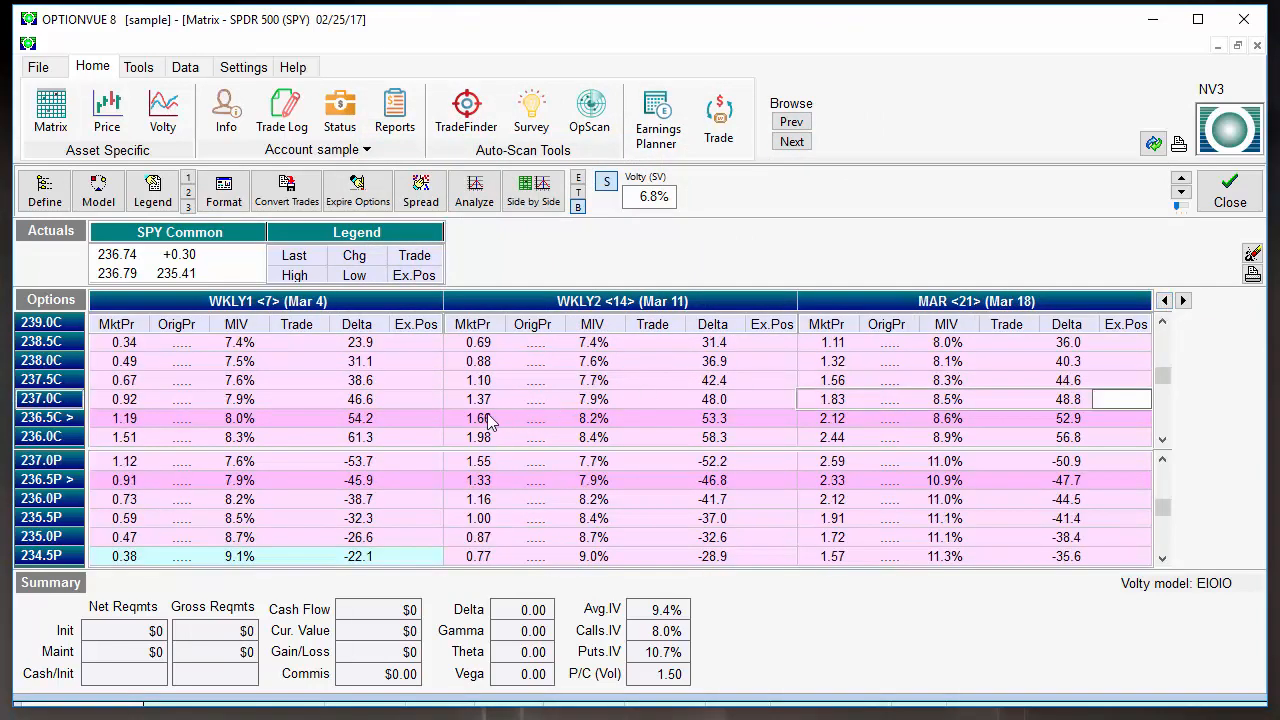
mouse_move(487, 407)
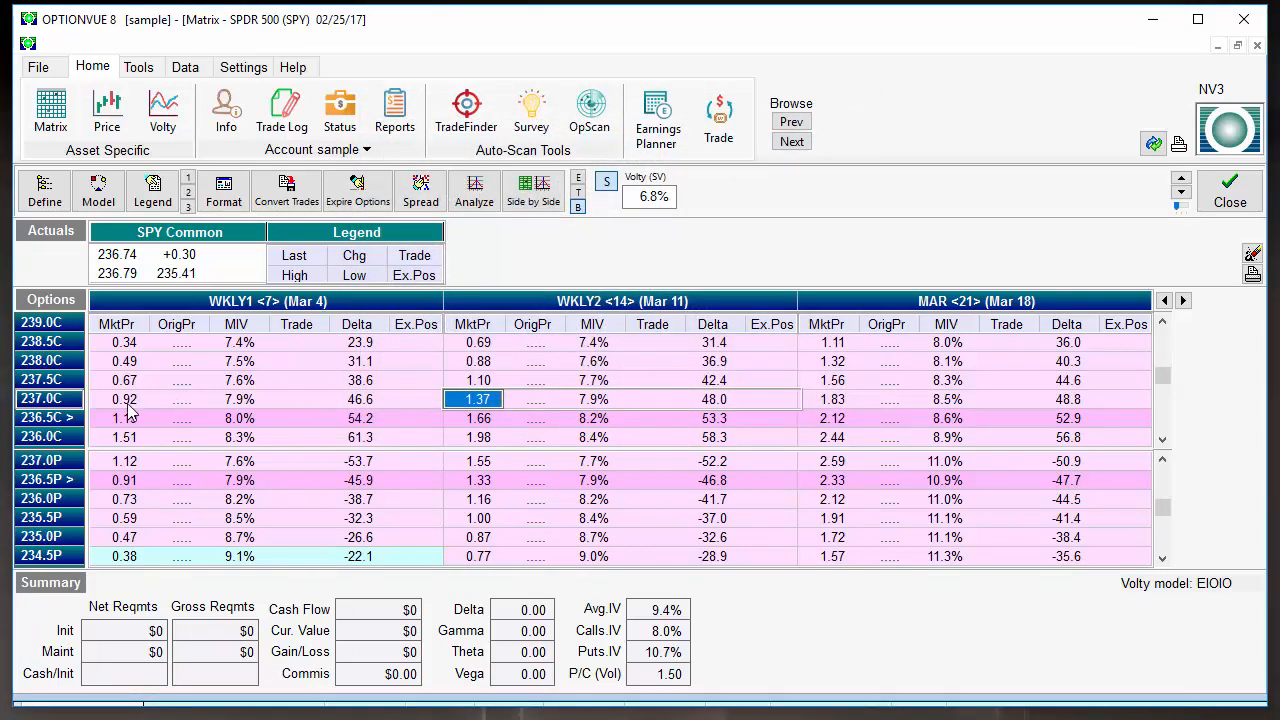
double_click(124, 399)
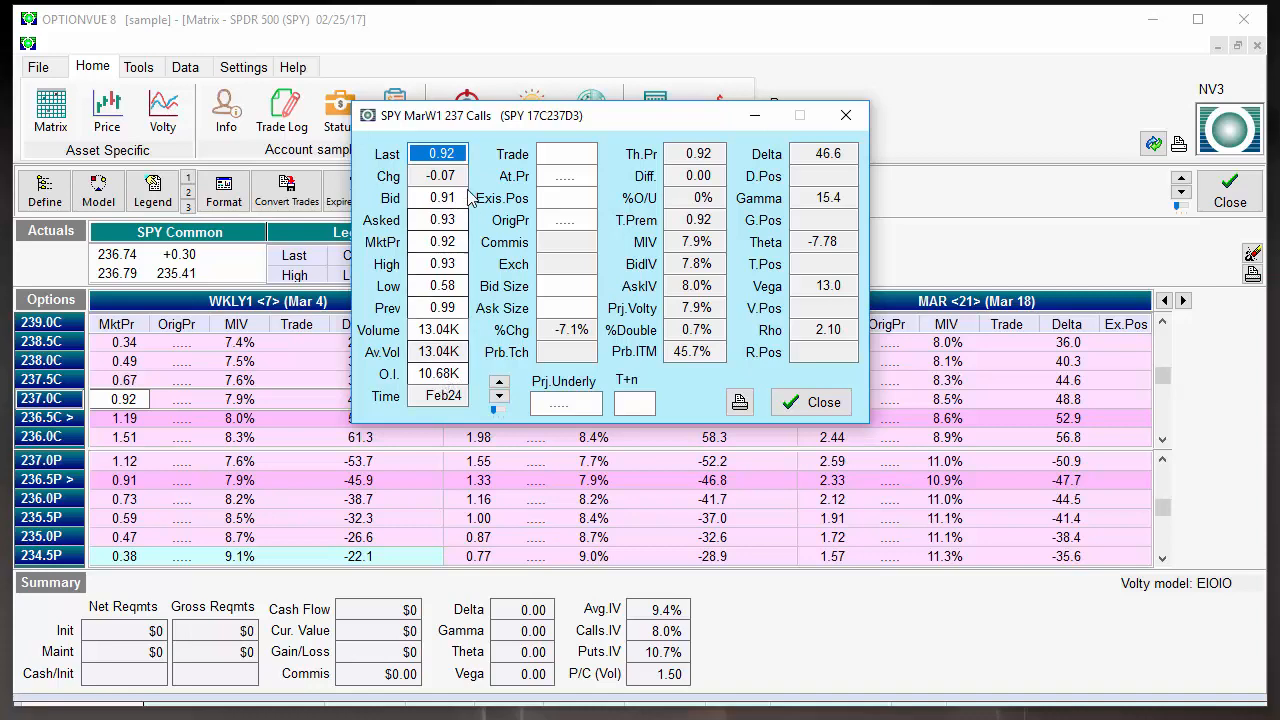
click(845, 115)
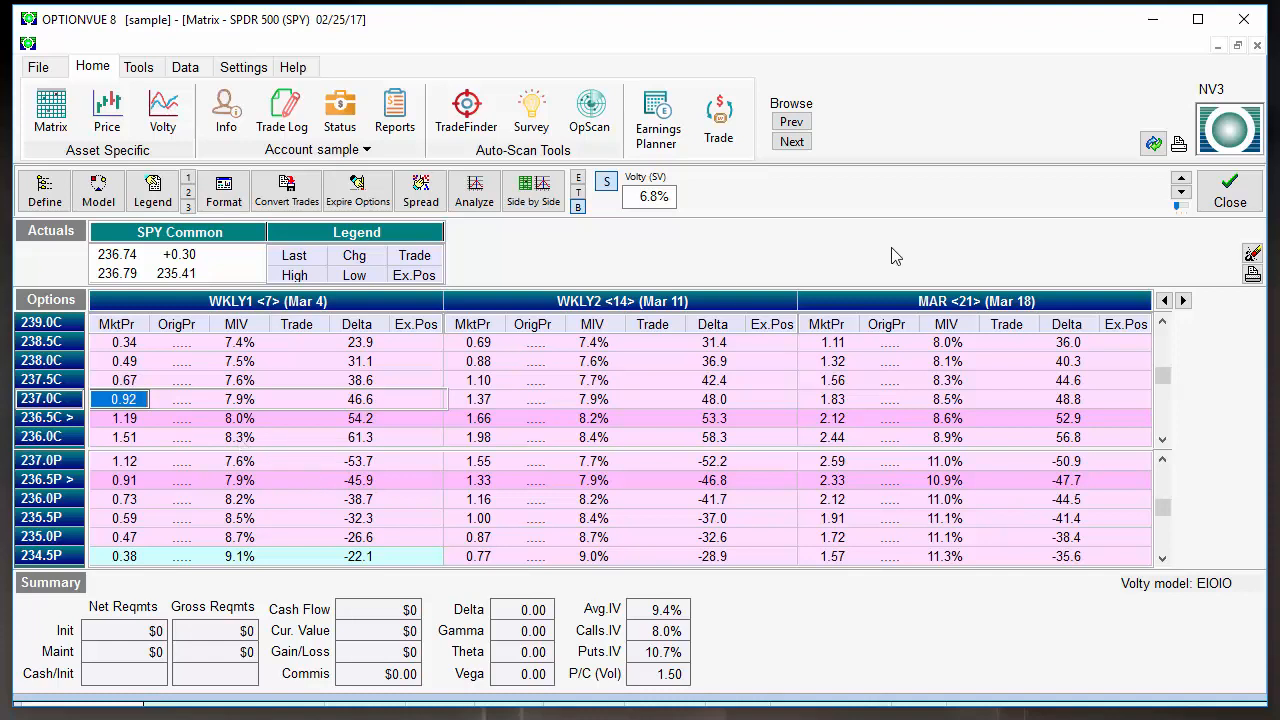
mouse_move(537, 503)
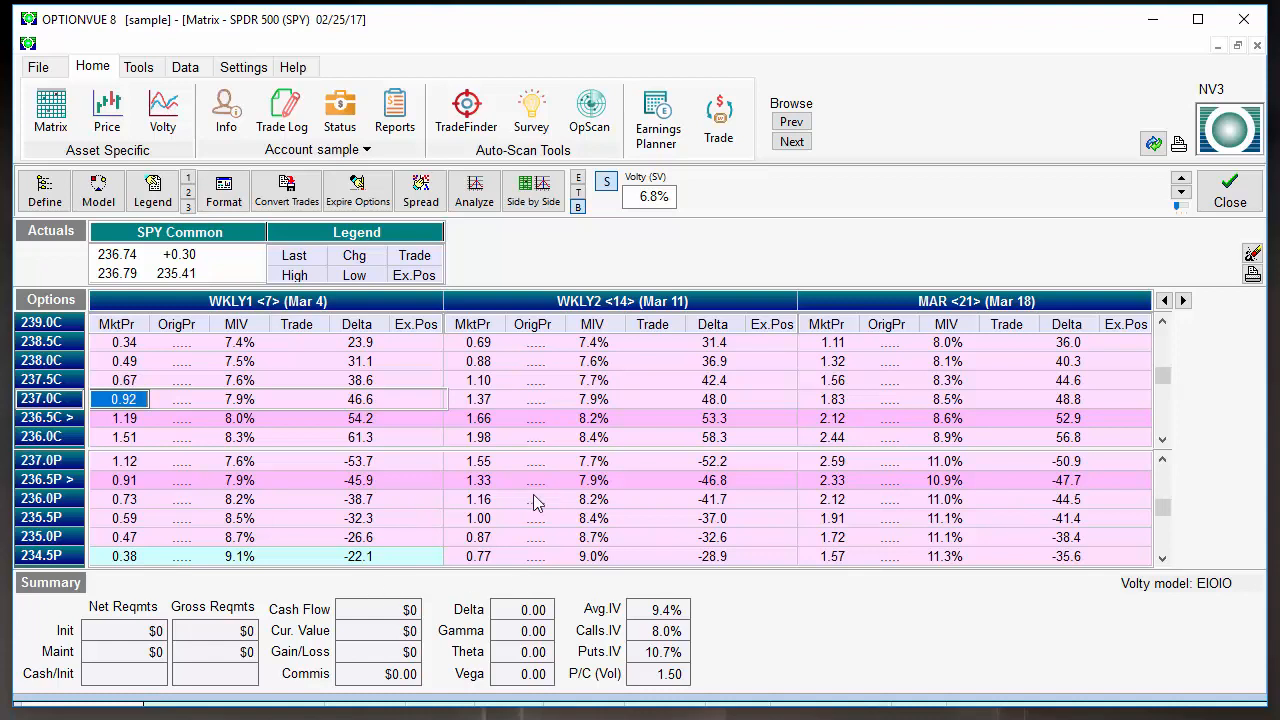
mouse_move(452, 454)
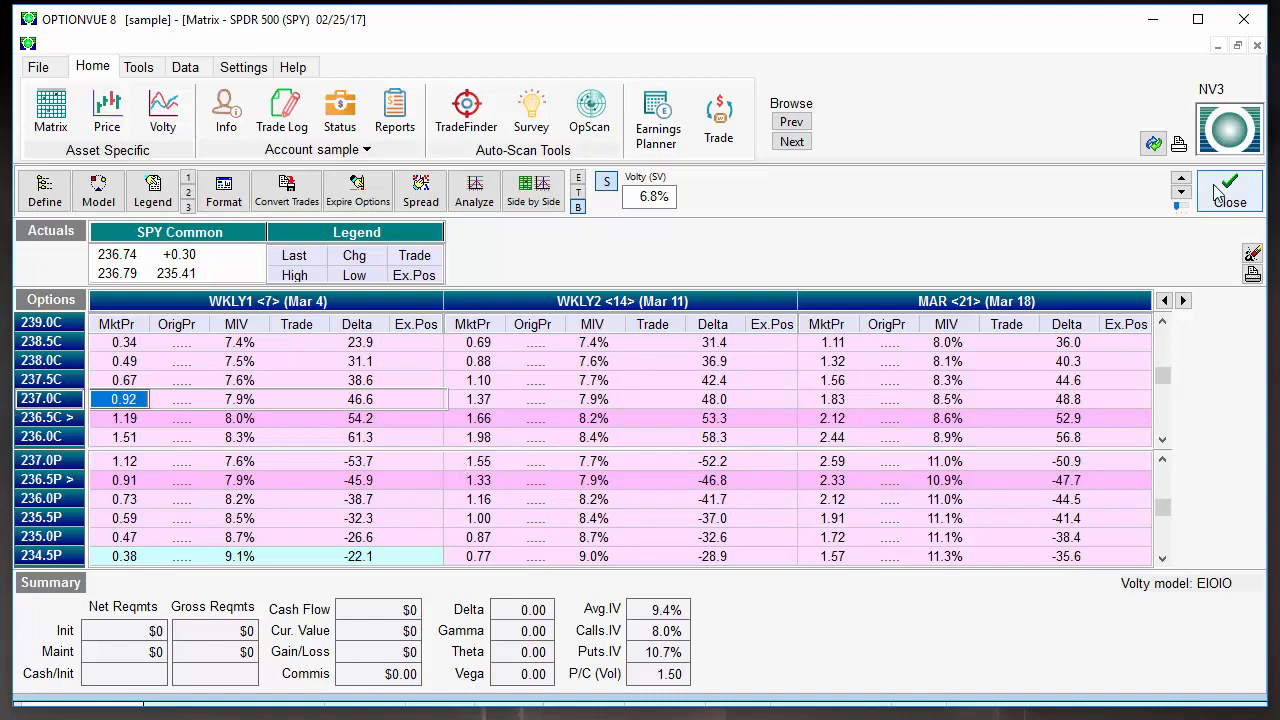
Close the SPY option matrix to return to the Quotes Display.
click(1230, 190)
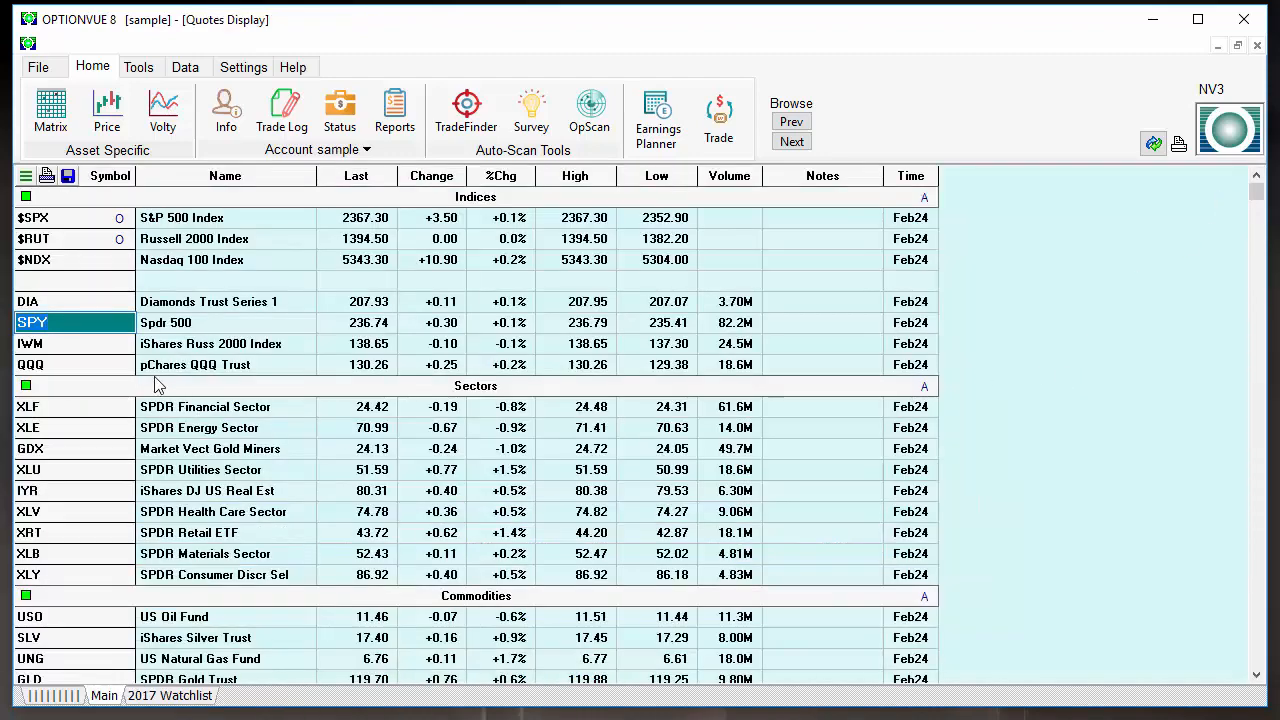
mouse_move(233, 266)
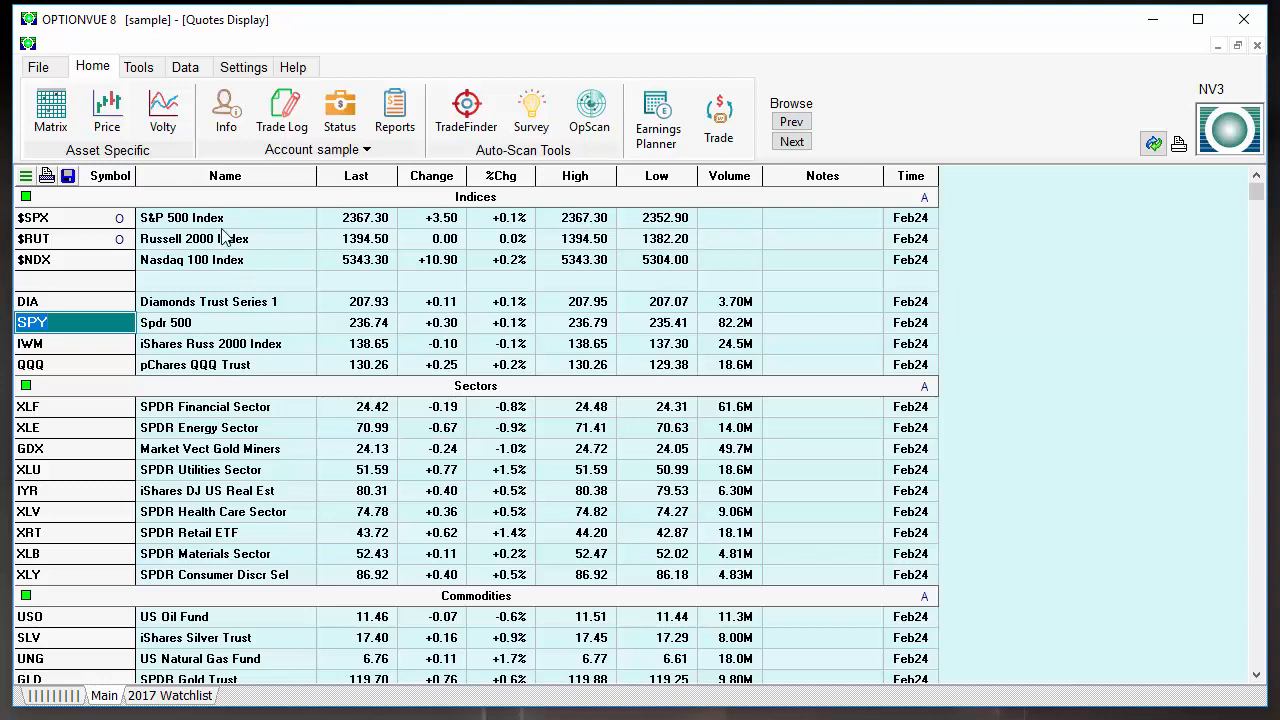
mouse_move(270, 548)
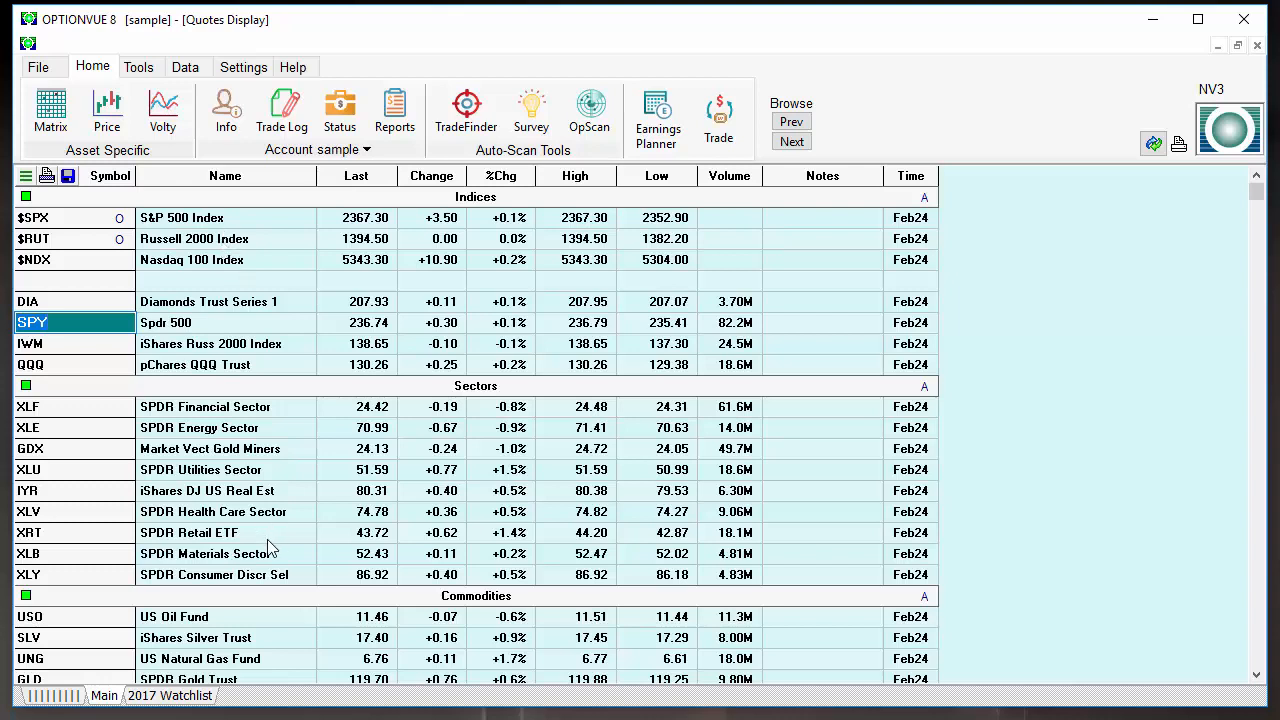
mouse_move(264, 449)
text($OEX)
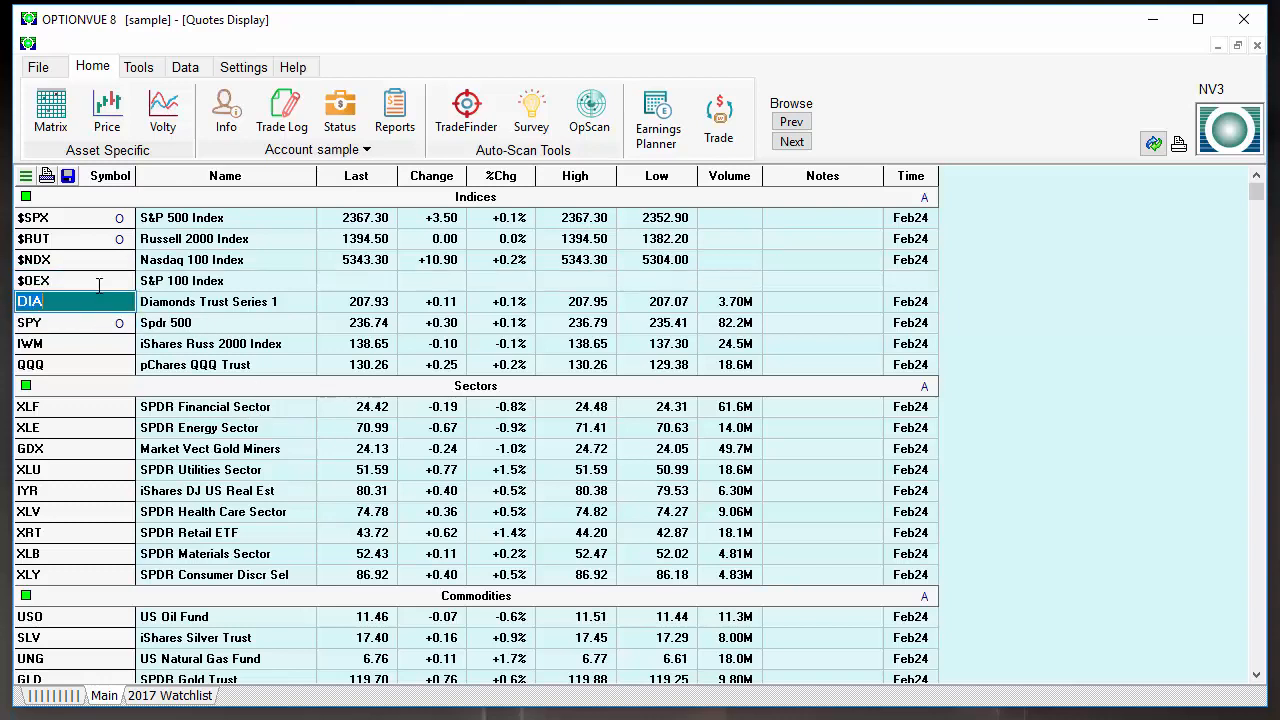
mouse_move(192, 290)
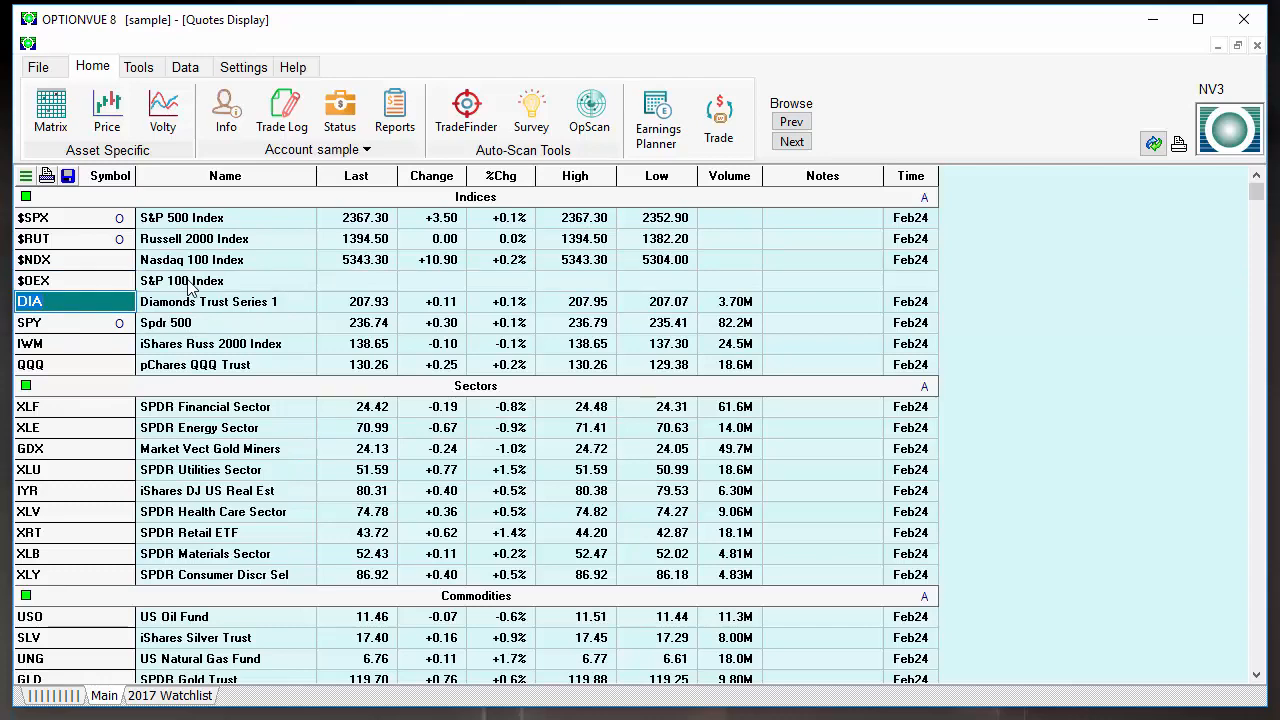
Open the OEX matrix, review the April and March 1050 call quotes, then close it.
click(50, 110)
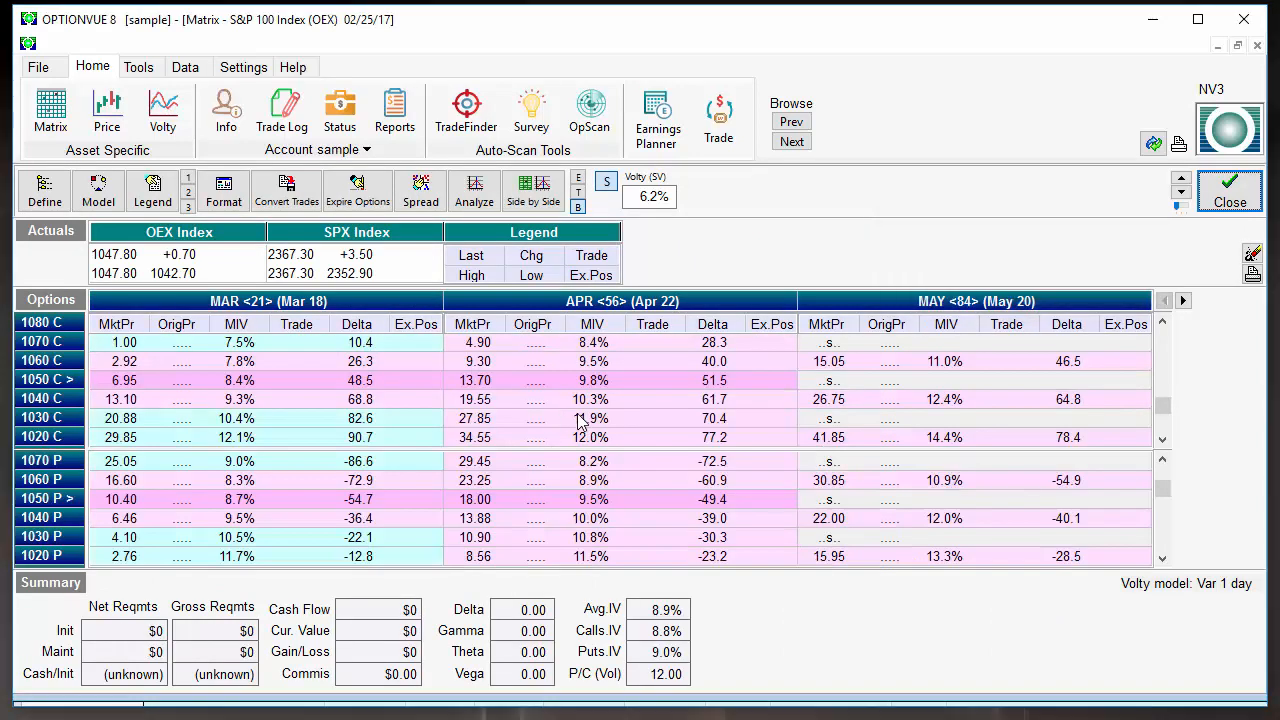
mouse_move(540, 415)
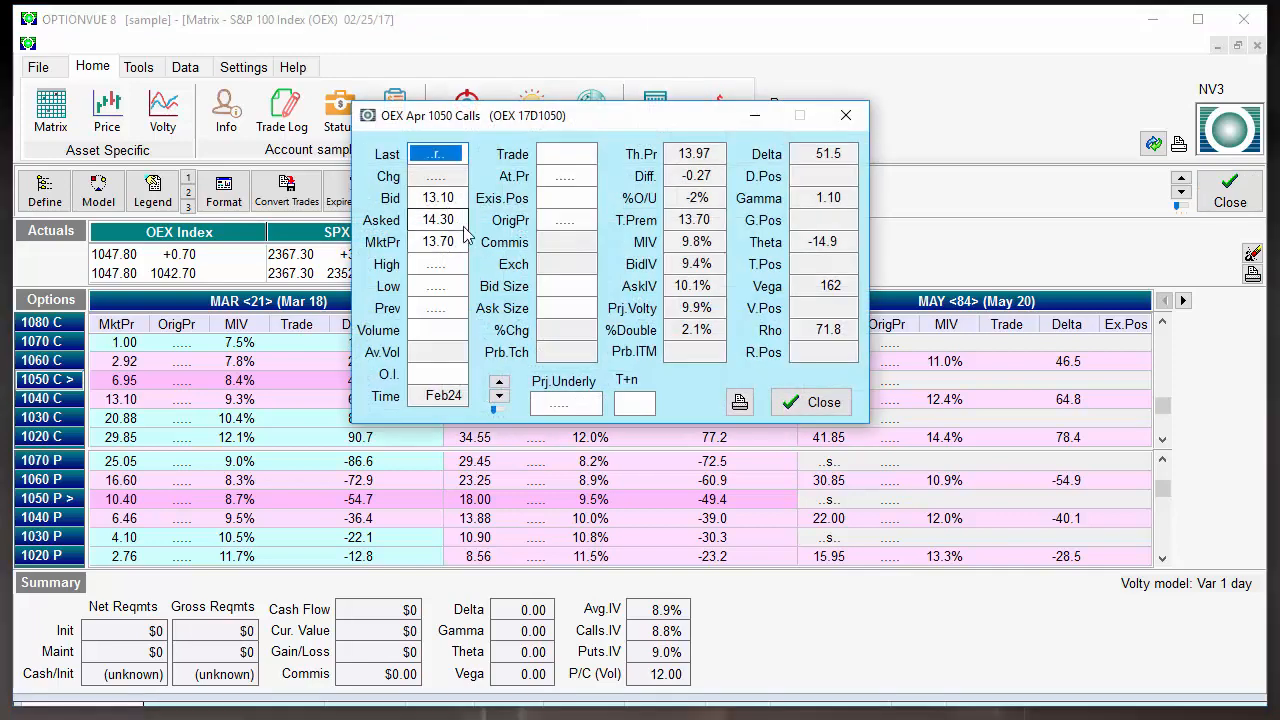
click(811, 402)
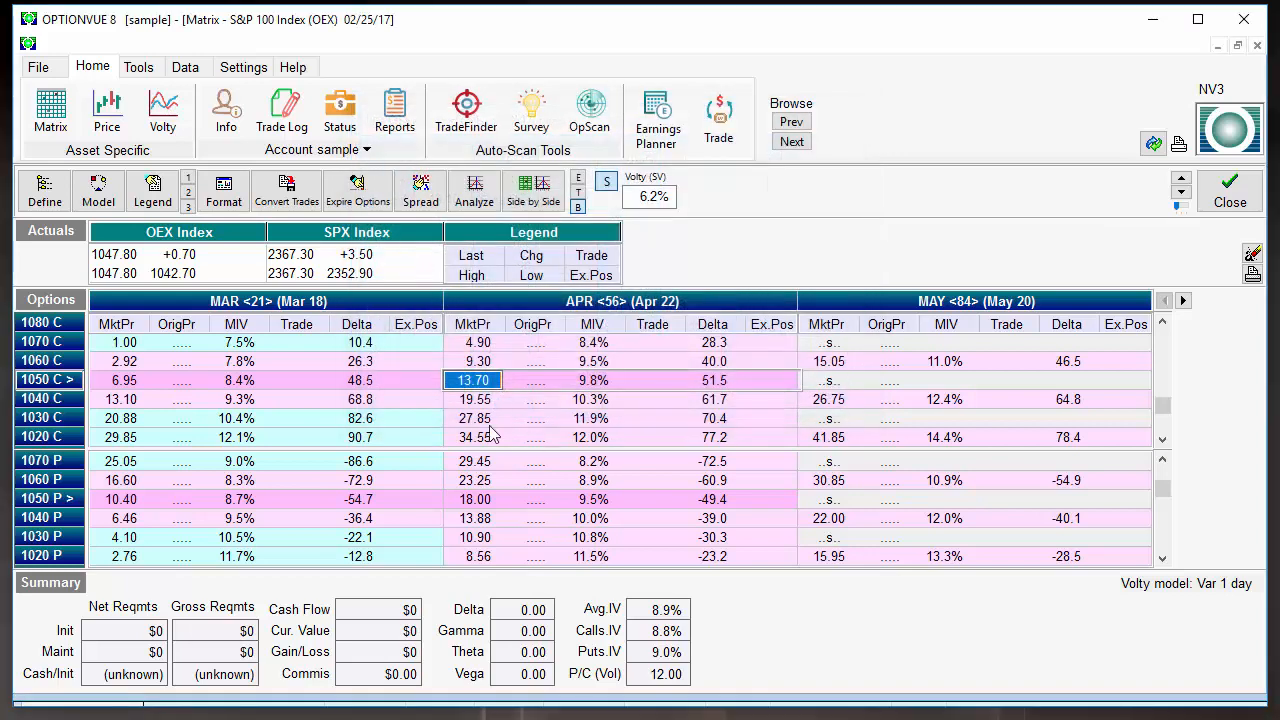
mouse_move(615, 310)
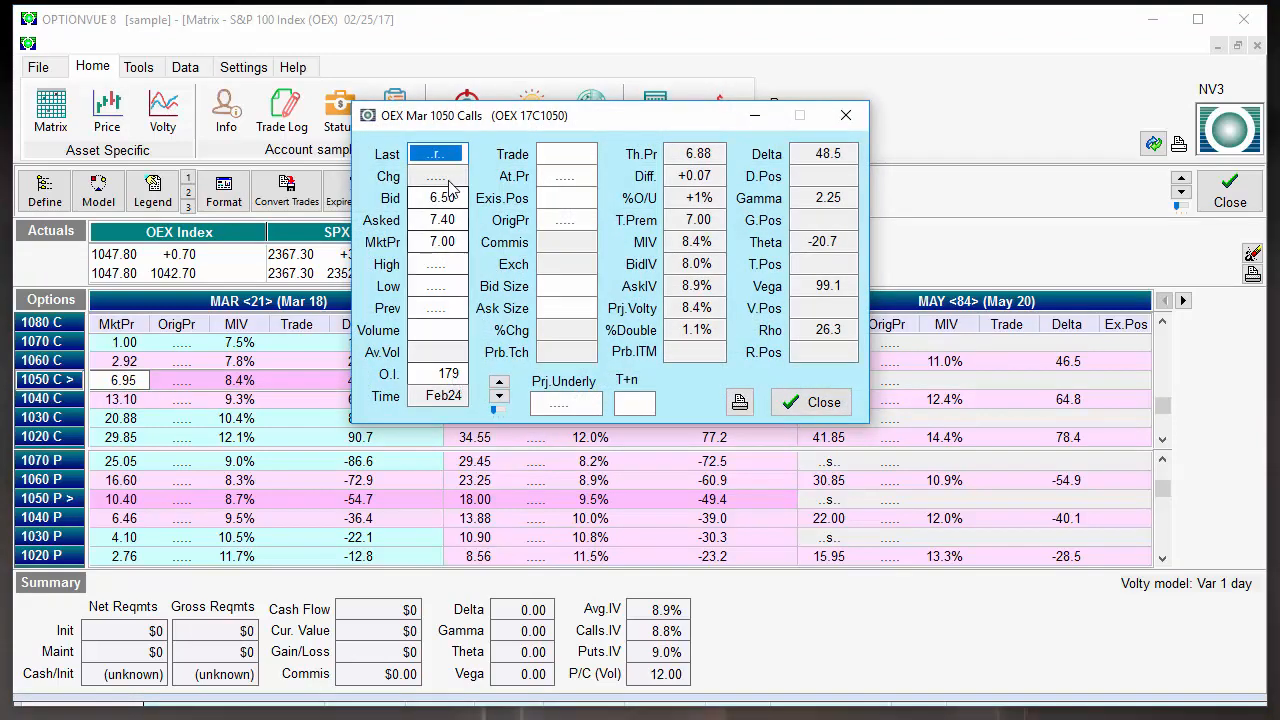
click(810, 401)
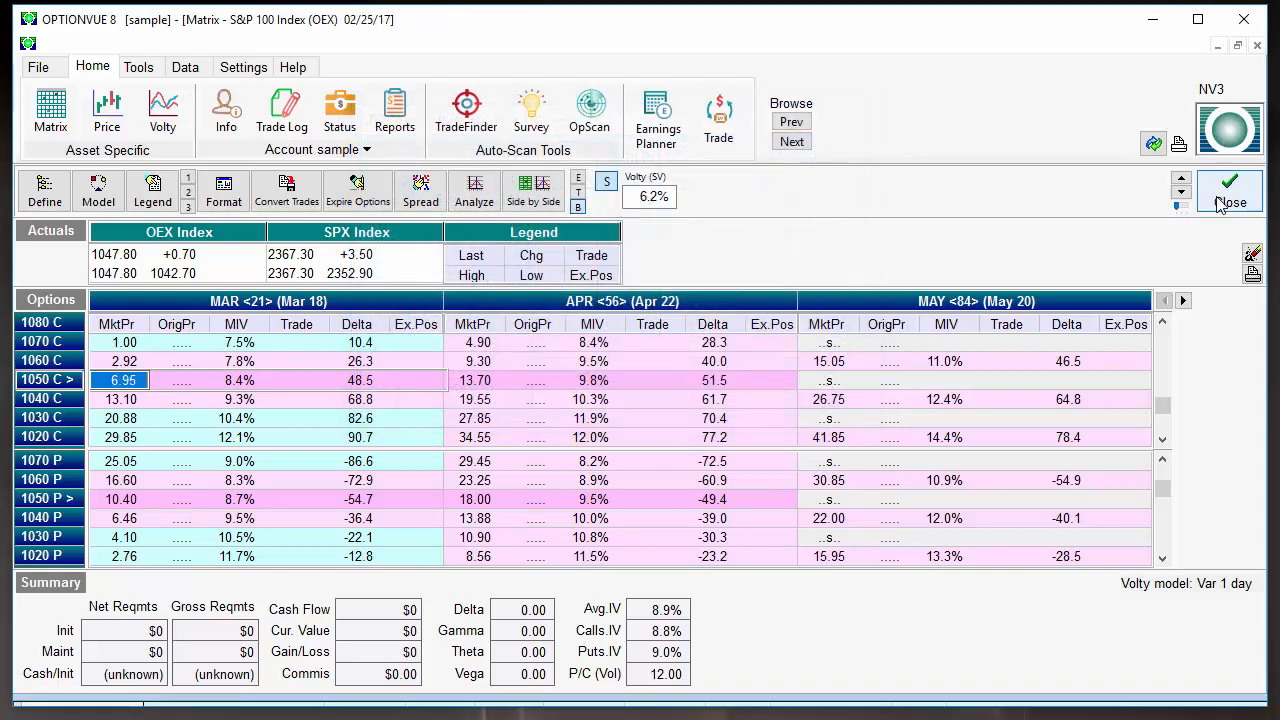
click(1230, 192)
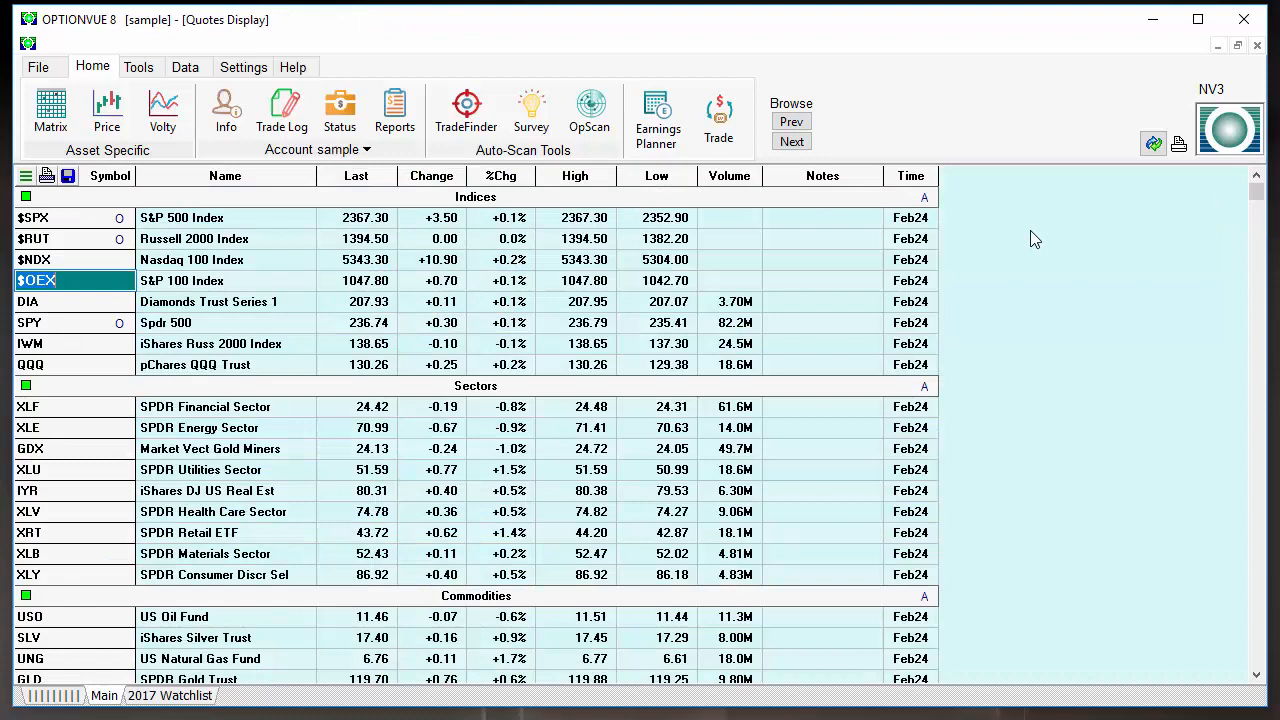